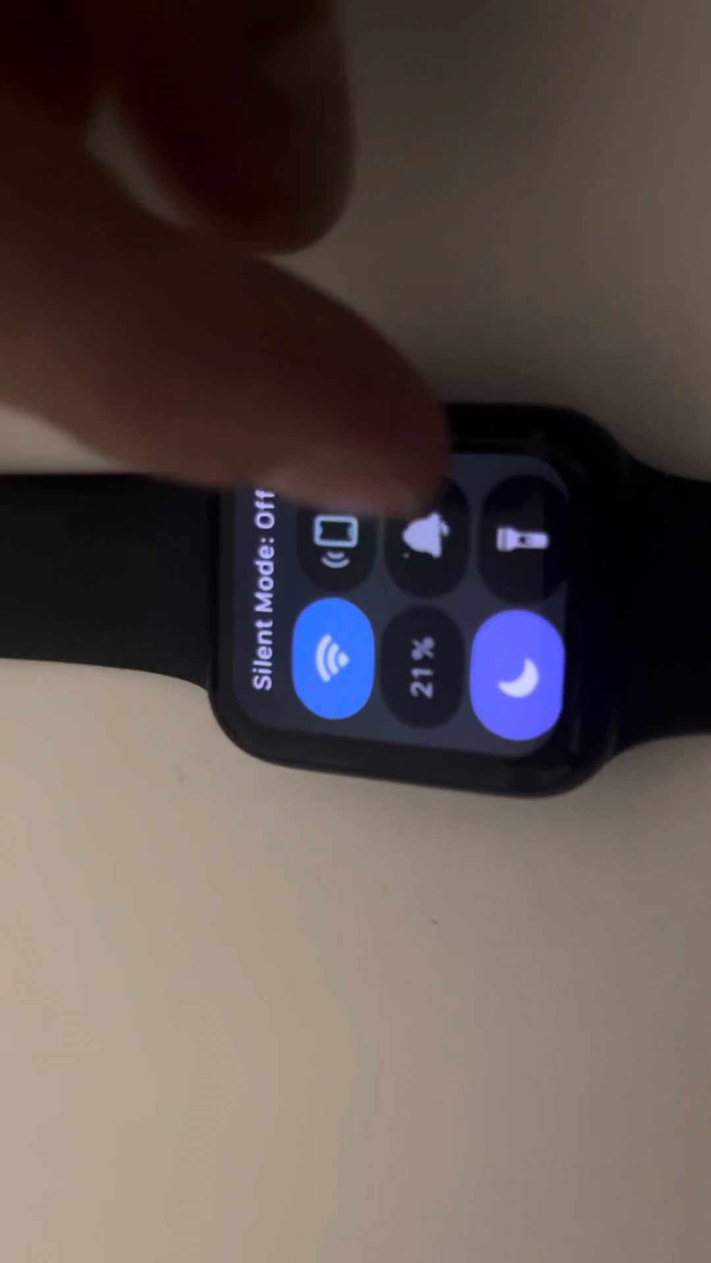
Leave Control Center and launch Stopwatch from the app grid, showing 00:00.00.
{"action": "left_click", "coordinate": [423, 548]}
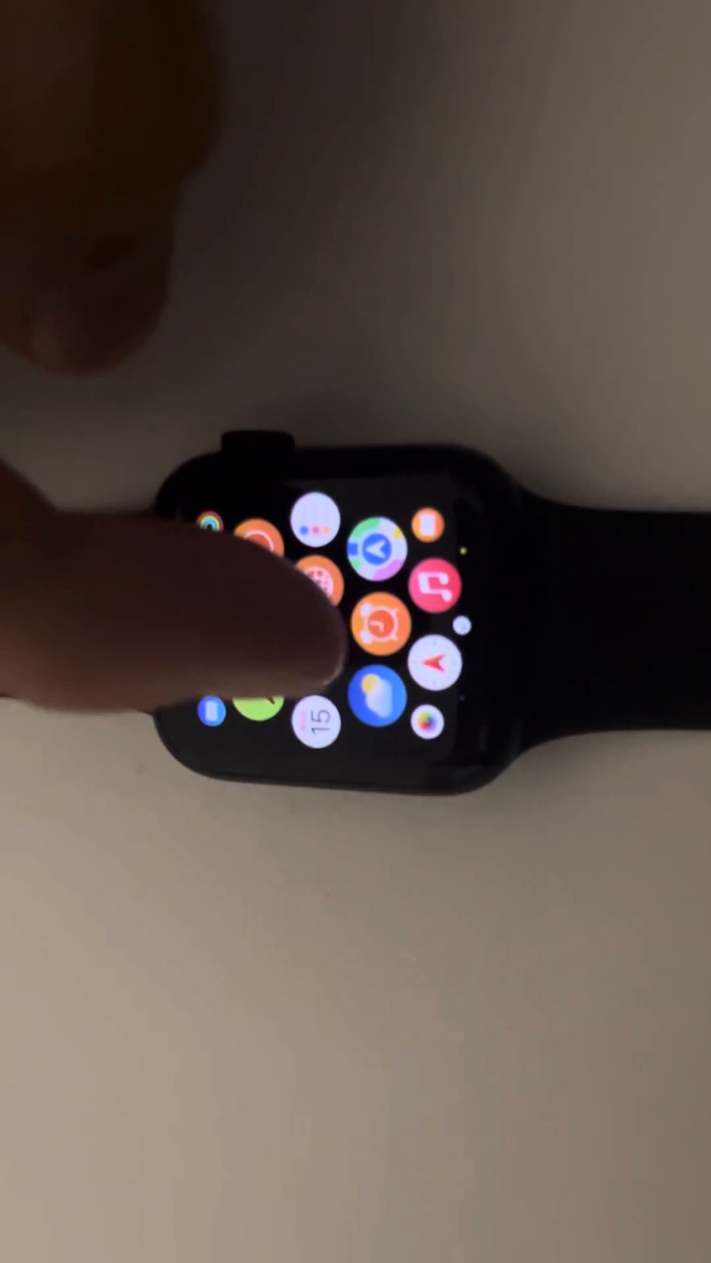
{"action": "left_click", "coordinate": [391, 624]}
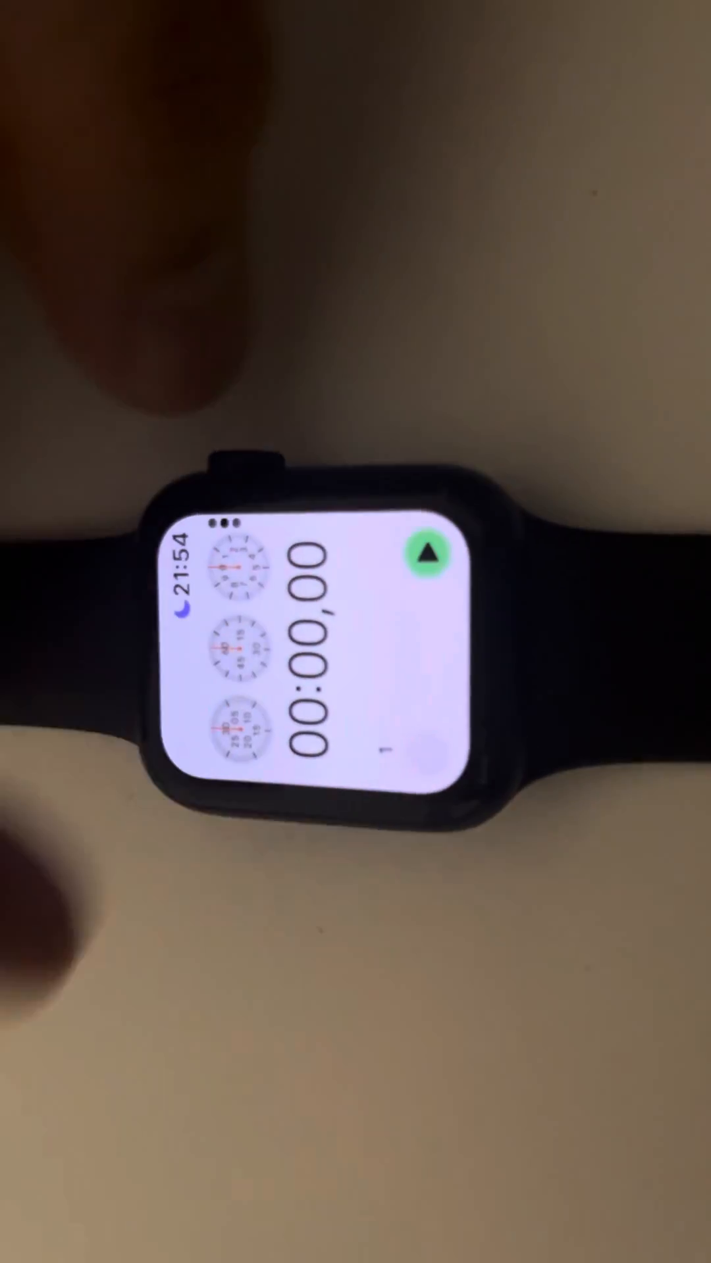